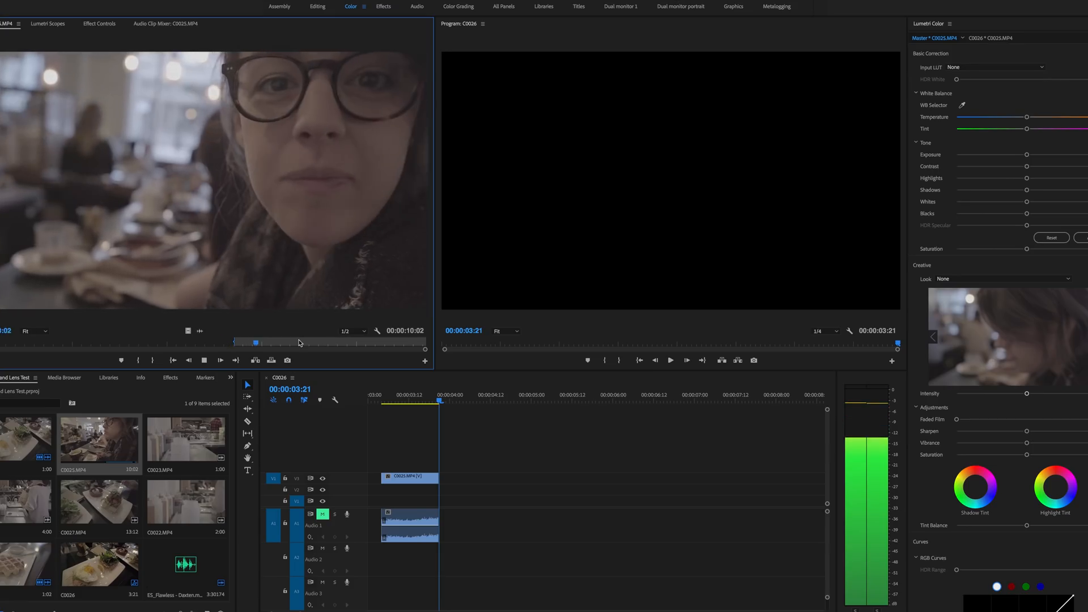
Place the C0027 food clip on the timeline after the short C0025 clip.
drag(255, 343, 300, 342)
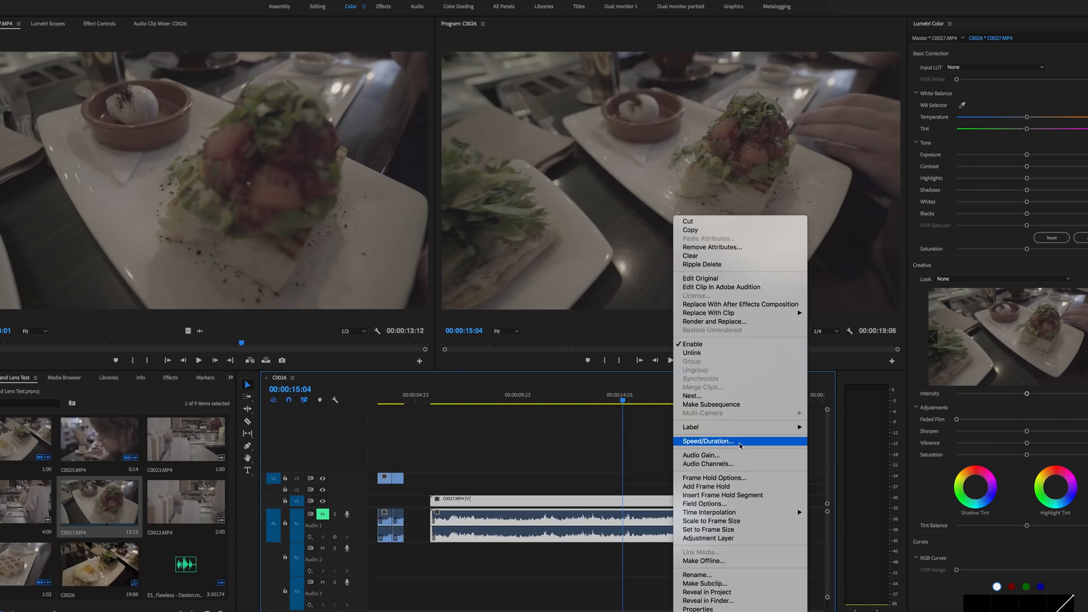
Bring up Speed/Duration for the C0027 clip, showing 100% speed and 13:12 duration.
click(708, 441)
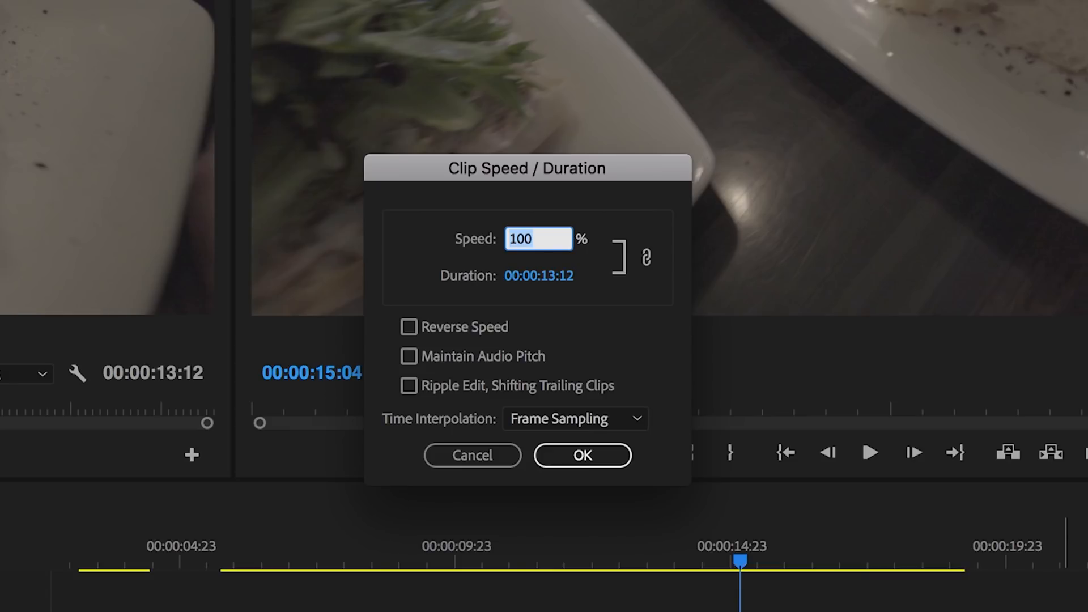